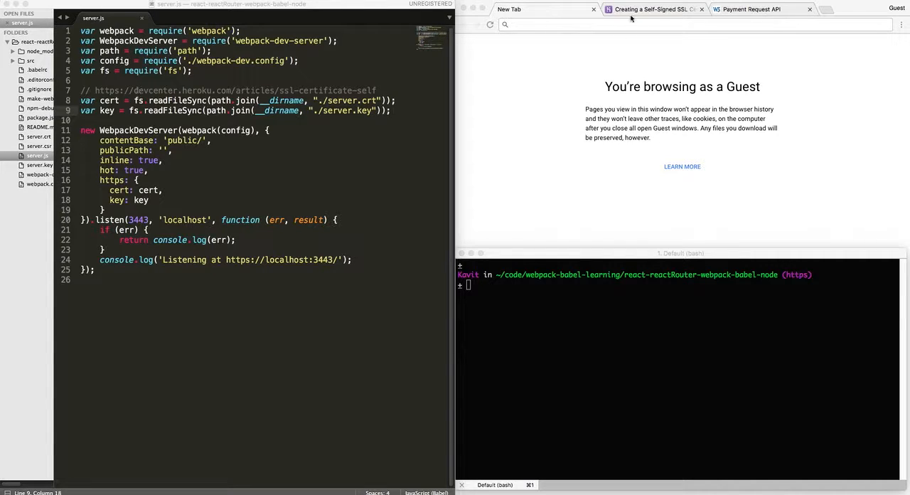
Switch to the Heroku self-signed SSL certificate article and scroll through its openssl key and certificate commands
{"action": "left_click", "coordinate": [653, 8]}
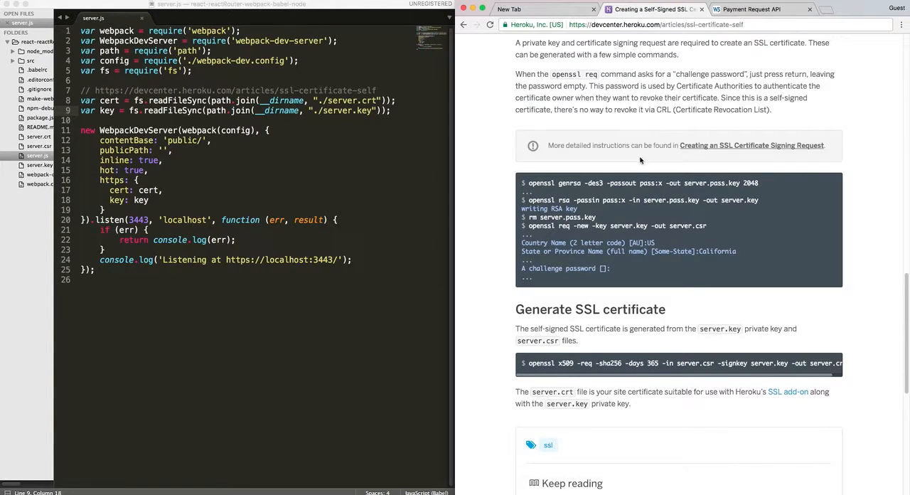
{"action": "scroll", "scroll_direction": "up", "scroll_amount": 3}
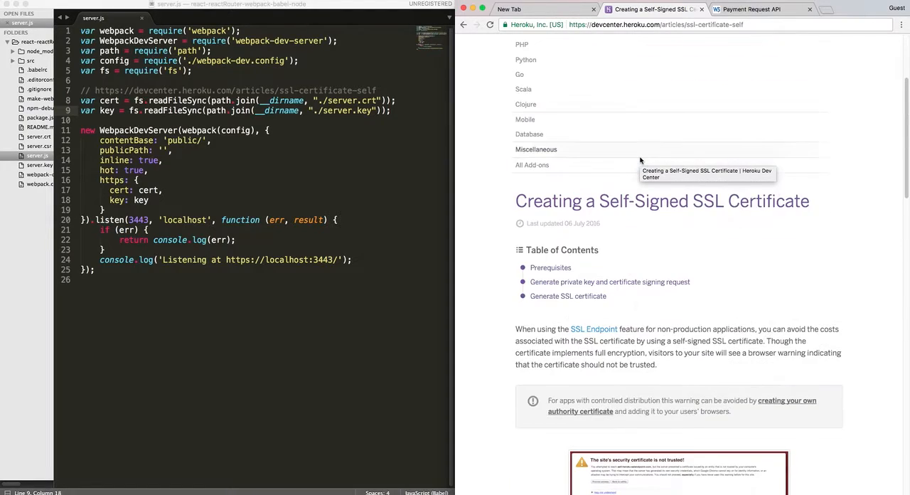
{"action": "scroll", "scroll_direction": "up", "scroll_amount": 3}
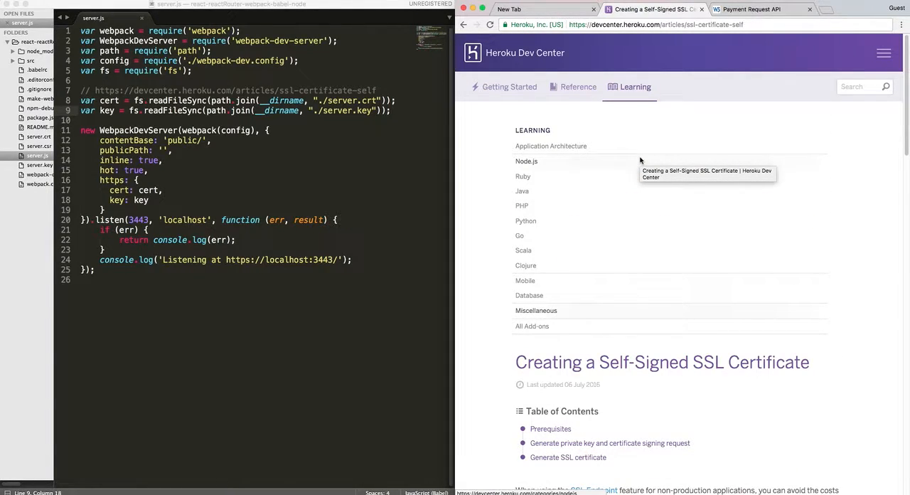
{"action": "scroll", "scroll_direction": "down", "scroll_amount": 3}
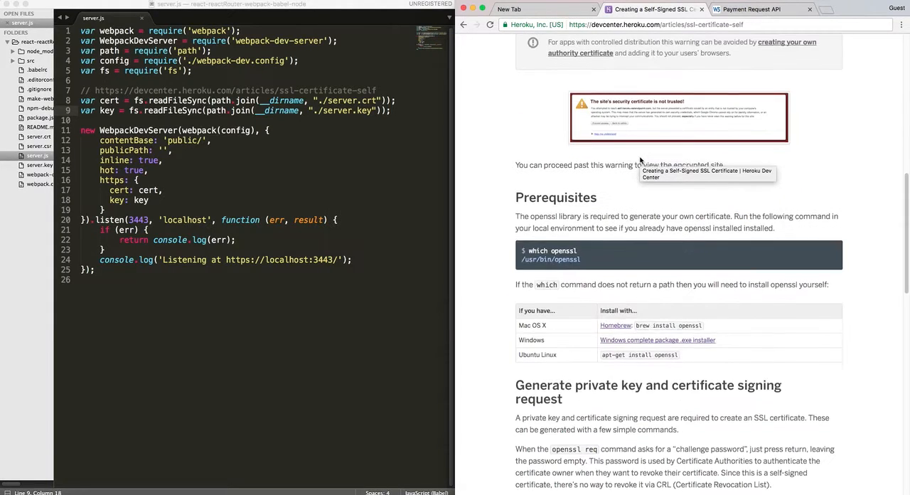
{"action": "scroll", "scroll_direction": "down", "scroll_amount": 3}
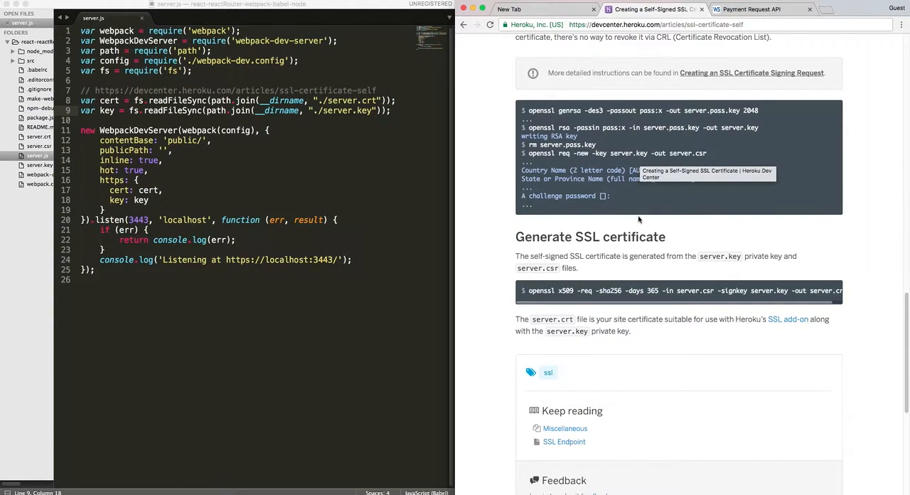
{"action": "scroll", "scroll_direction": "up", "scroll_amount": 3}
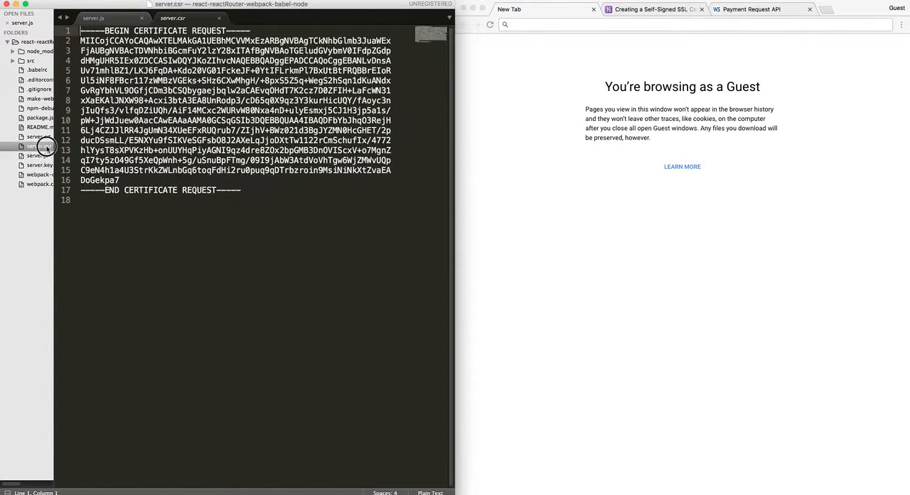
Open server.csr from the sidebar to inspect the certificate signing request
{"action": "left_click", "coordinate": [94, 17]}
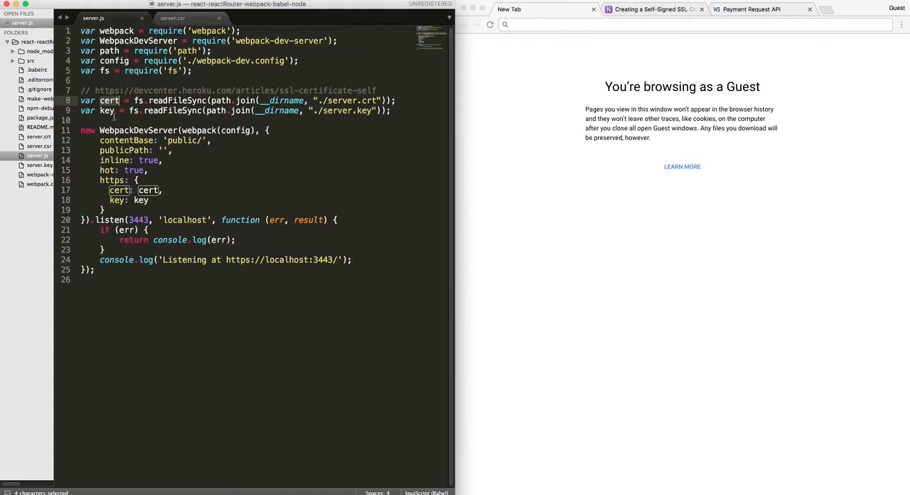
{"action": "left_click", "coordinate": [265, 190]}
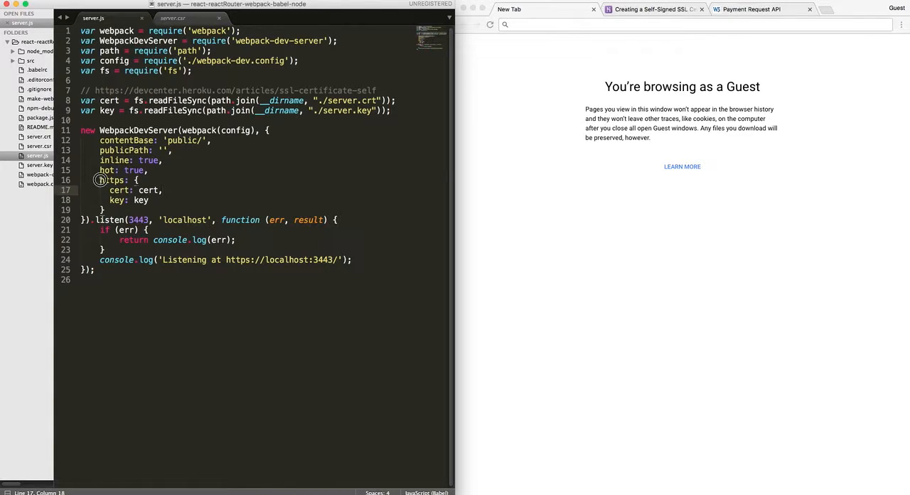
{"action": "left_click_drag", "start_coordinate": [99, 179], "coordinate": [151, 209]}
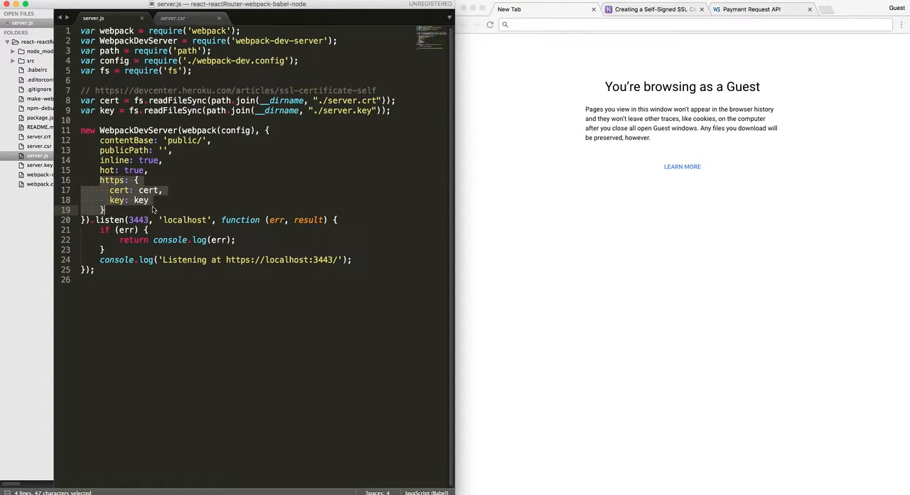
{"action": "mouse_move", "coordinate": [179, 207]}
{"action": "type", "text": "npm start"}
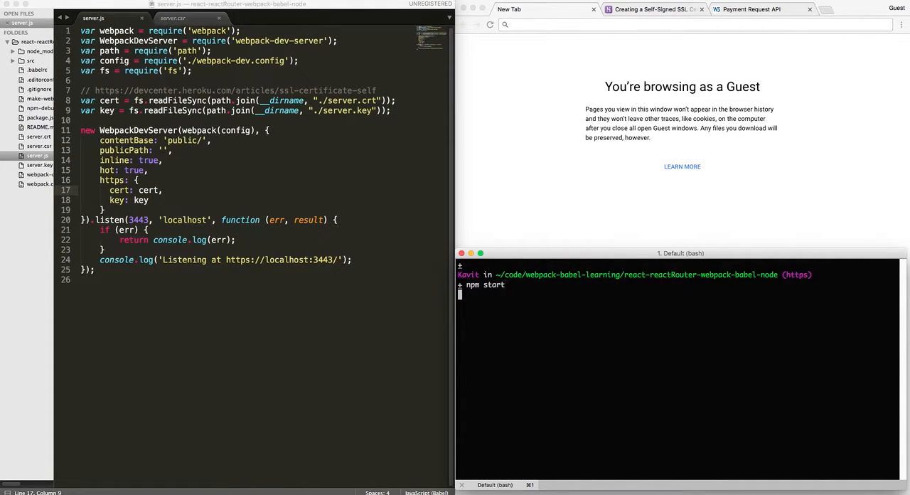
{"action": "key", "text": "Return"}
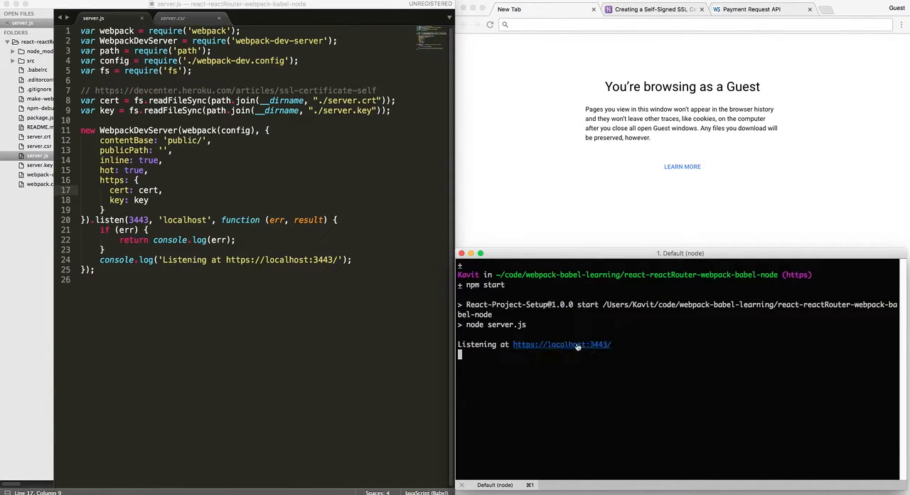
{"action": "left_click", "coordinate": [561, 345]}
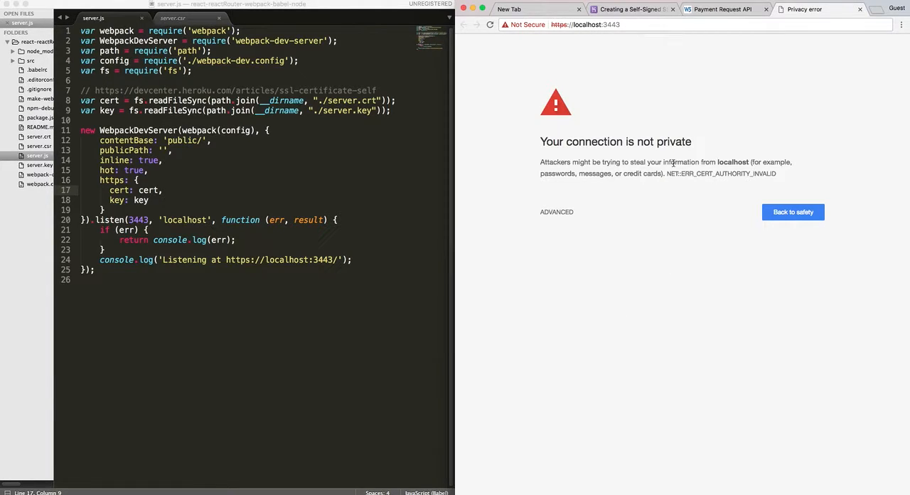
{"action": "mouse_move", "coordinate": [634, 203]}
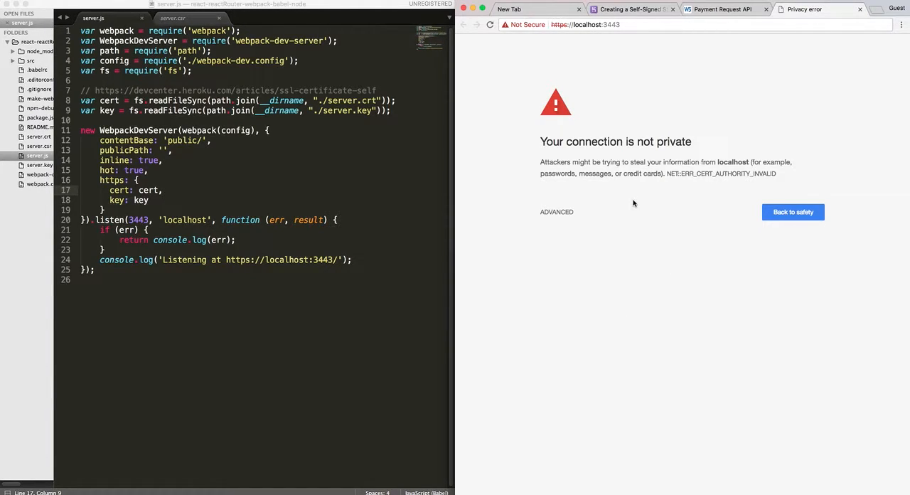
{"action": "mouse_move", "coordinate": [581, 219]}
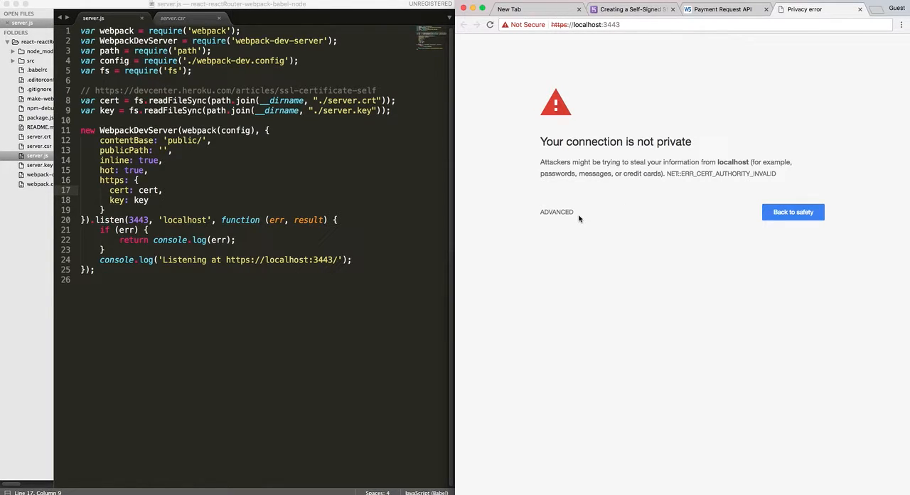
{"action": "mouse_move", "coordinate": [558, 212]}
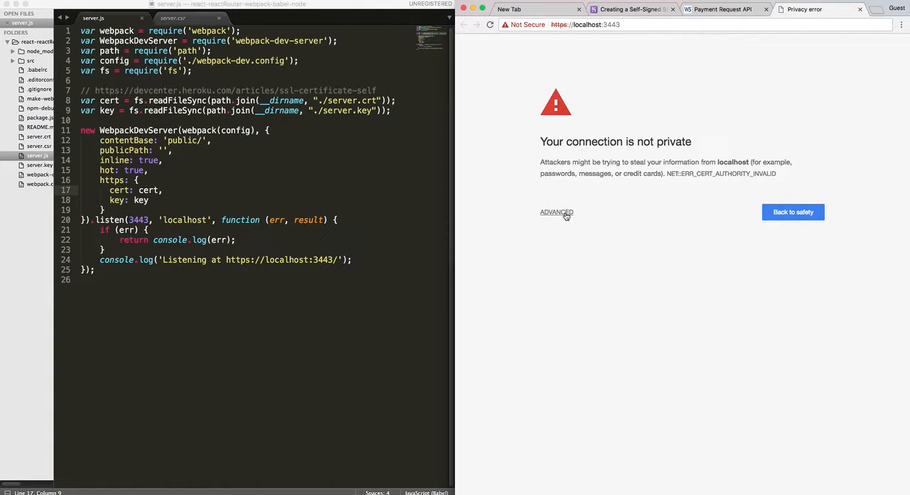
Bypass the privacy warning via Advanced and proceed to localhost (unsafe) to load Hello World
{"action": "left_click", "coordinate": [556, 212]}
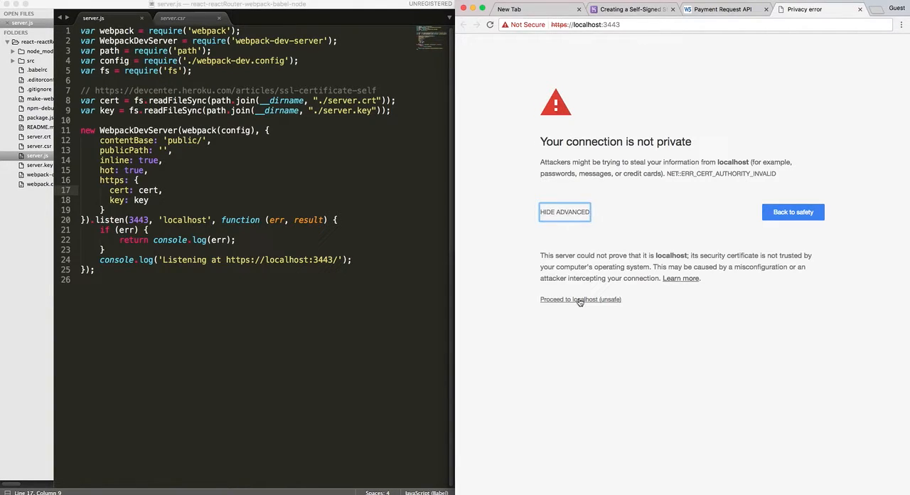
{"action": "left_click", "coordinate": [580, 299]}
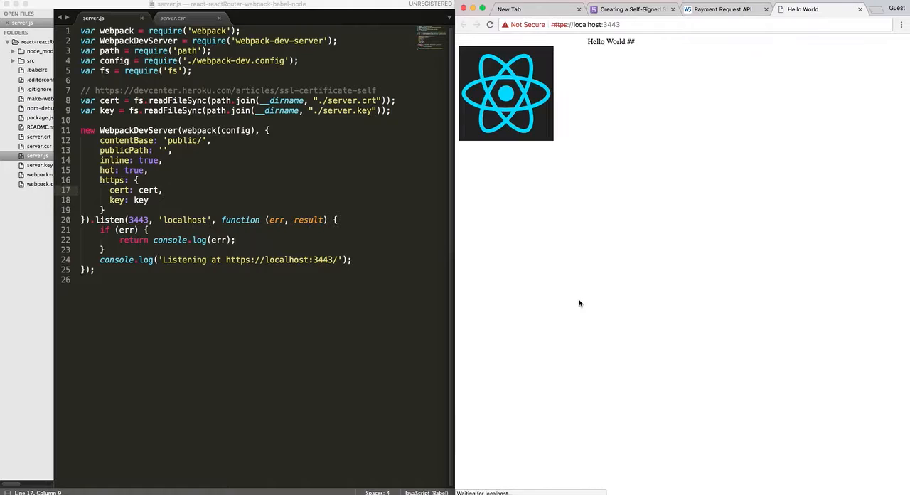
{"action": "mouse_move", "coordinate": [598, 245]}
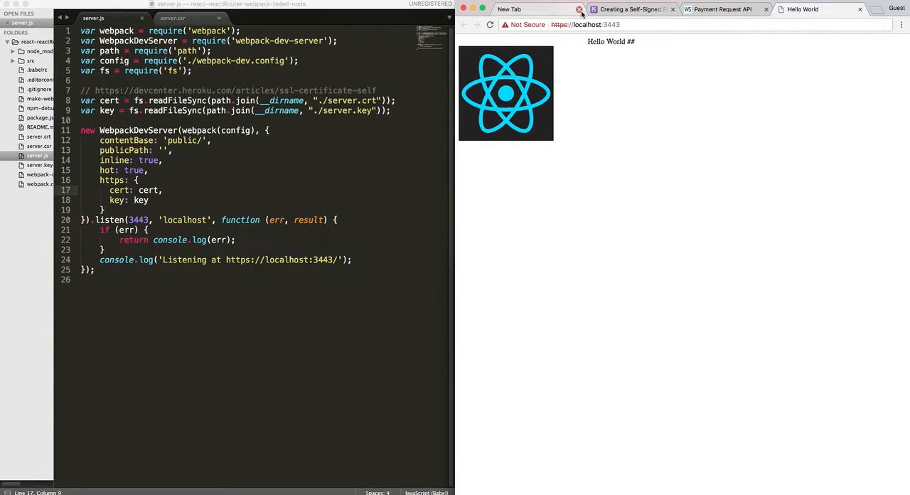
Close the empty New Tab and switch to the W3C Payment Request API specification
{"action": "left_click", "coordinate": [580, 10]}
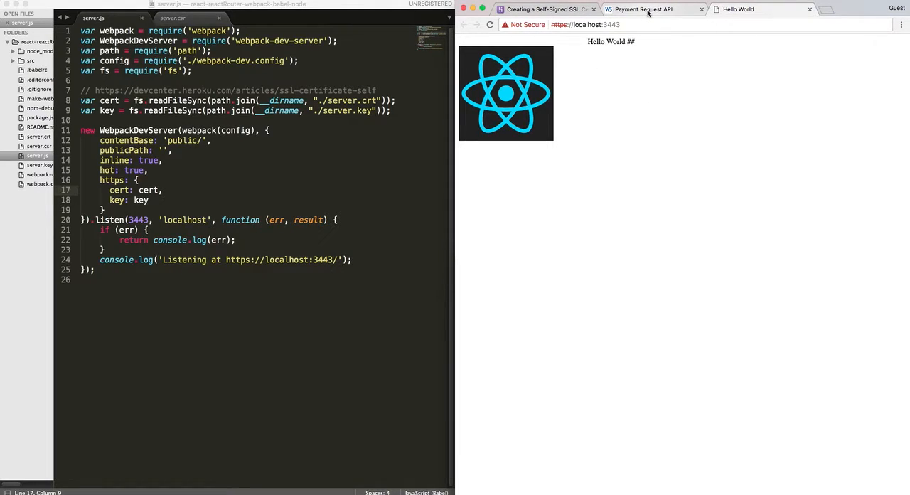
{"action": "left_click", "coordinate": [648, 10]}
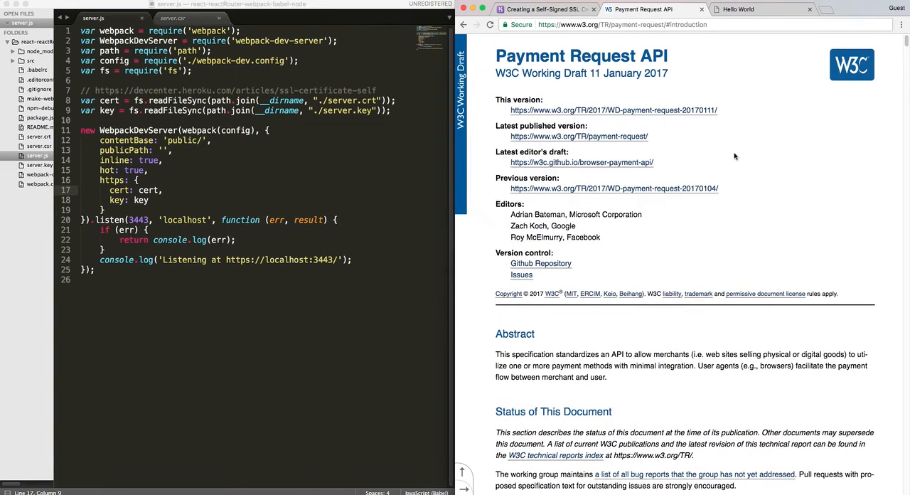
{"action": "mouse_move", "coordinate": [689, 106]}
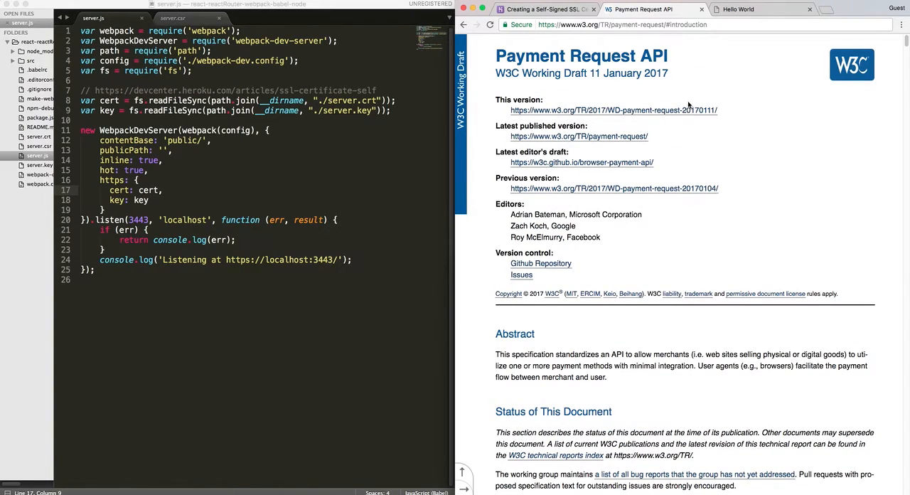
{"action": "mouse_move", "coordinate": [700, 78]}
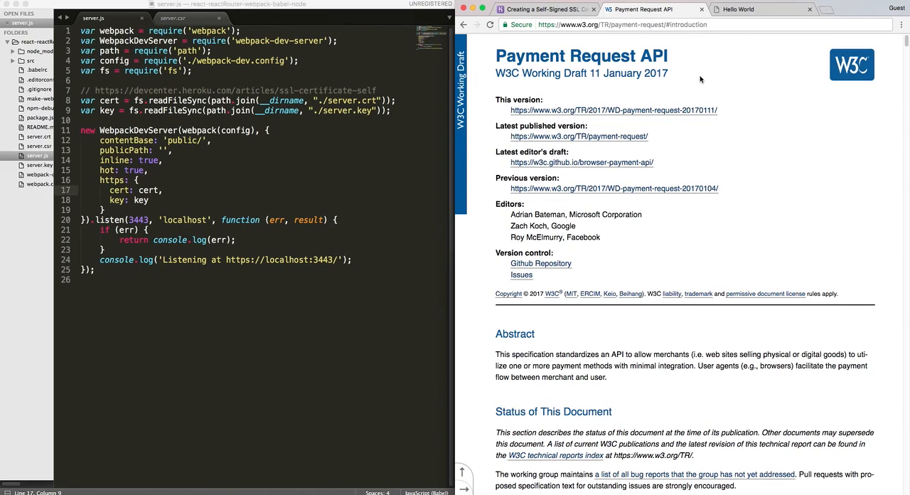
{"action": "mouse_move", "coordinate": [697, 73]}
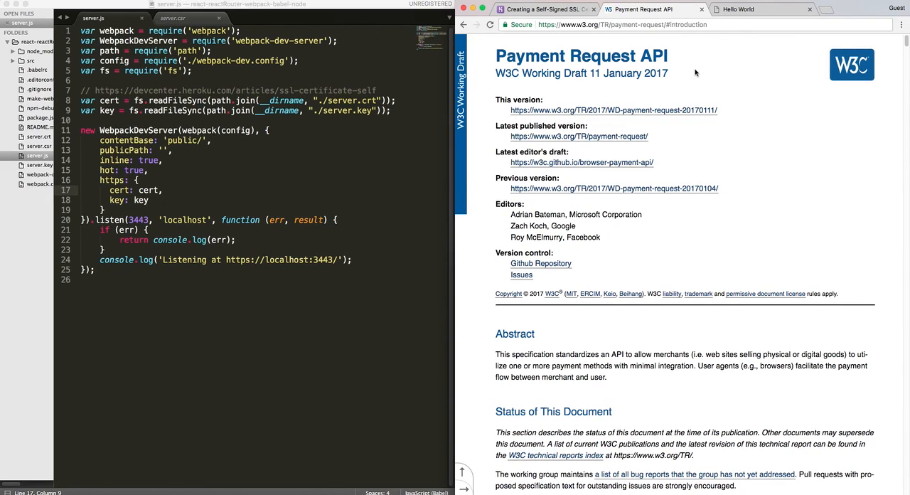